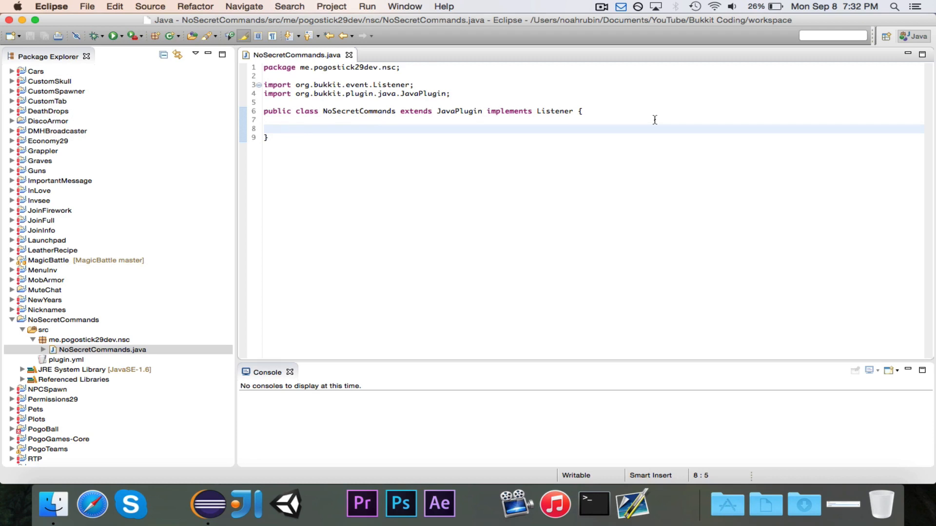
# Write onEnable() calling Bukkit.getServer().getPluginManager().registerEvents(this, this) and save with the Bukkit import.
pyautogui.write('pb')
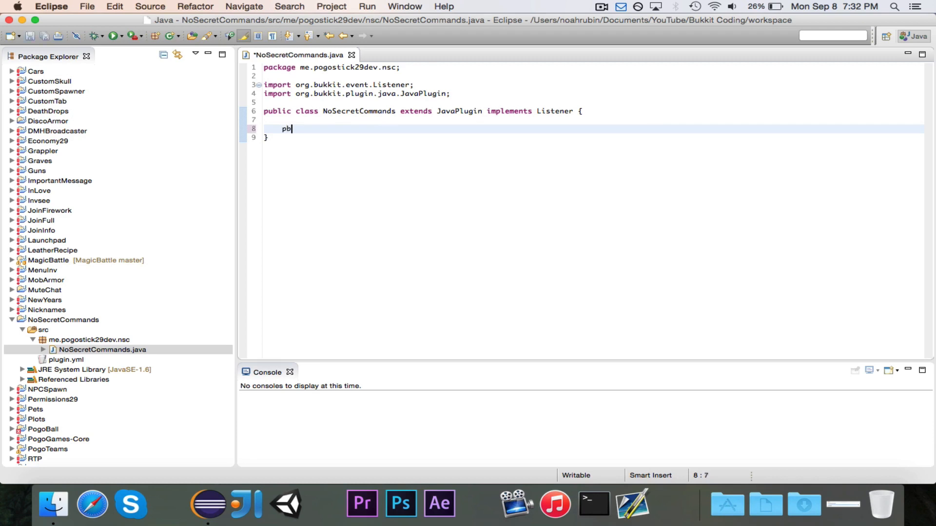
pyautogui.write('public void on')
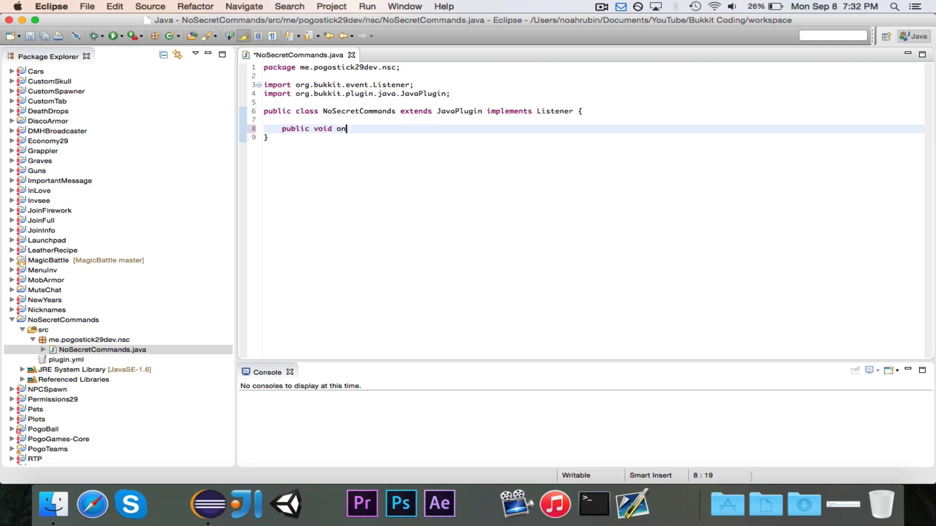
pyautogui.write('Enable() {')
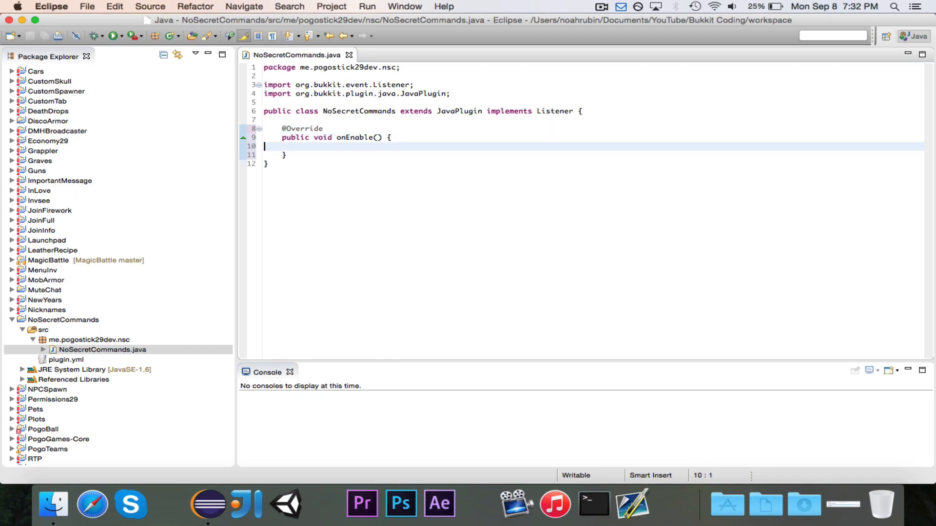
pyautogui.write('Buk')
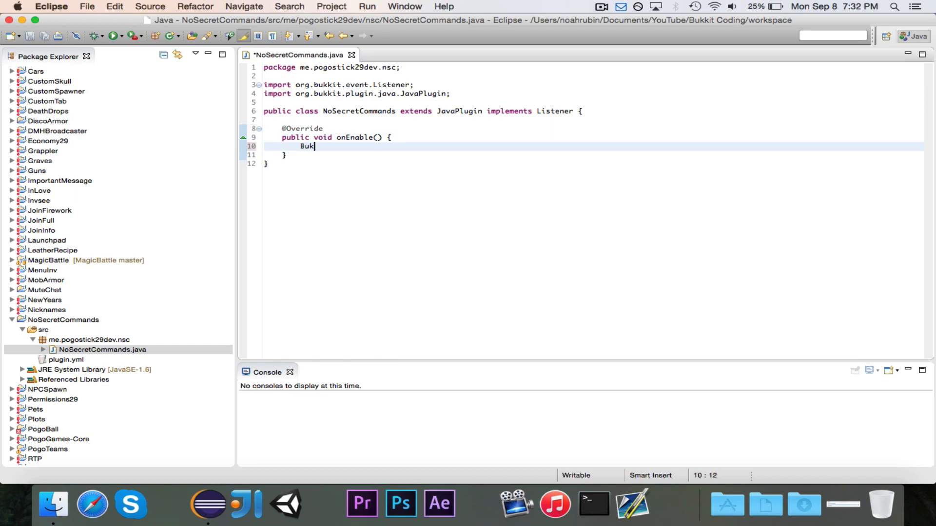
pyautogui.write('kit.getSer')
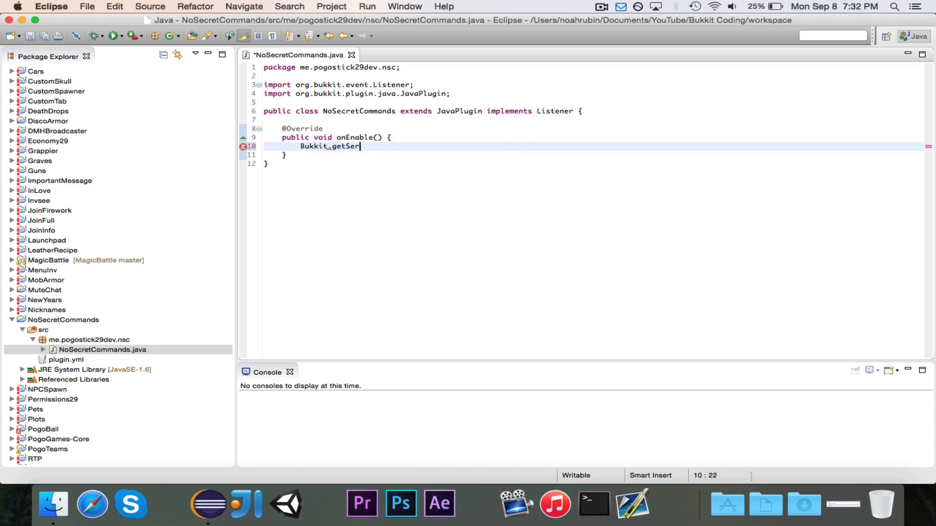
pyautogui.write('ver().getPluginManager().registerEvents(this, this);')
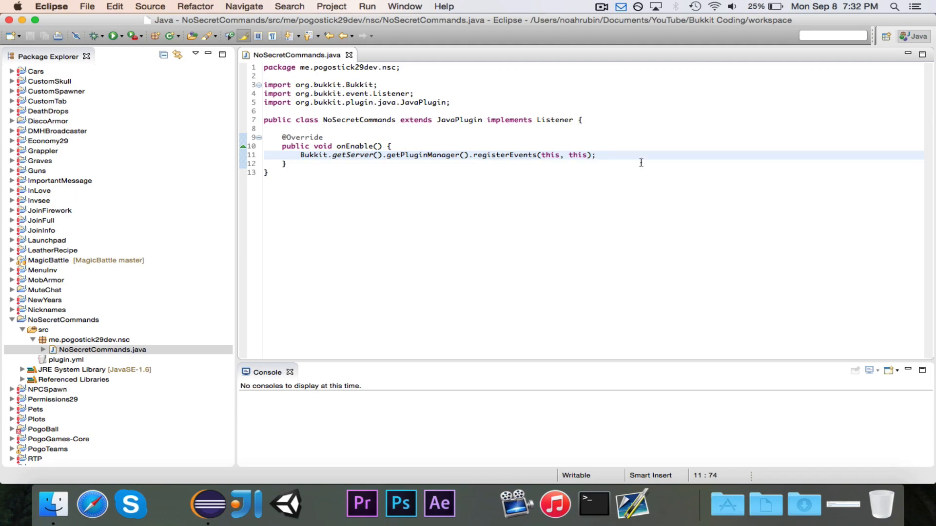
pyautogui.write('@')
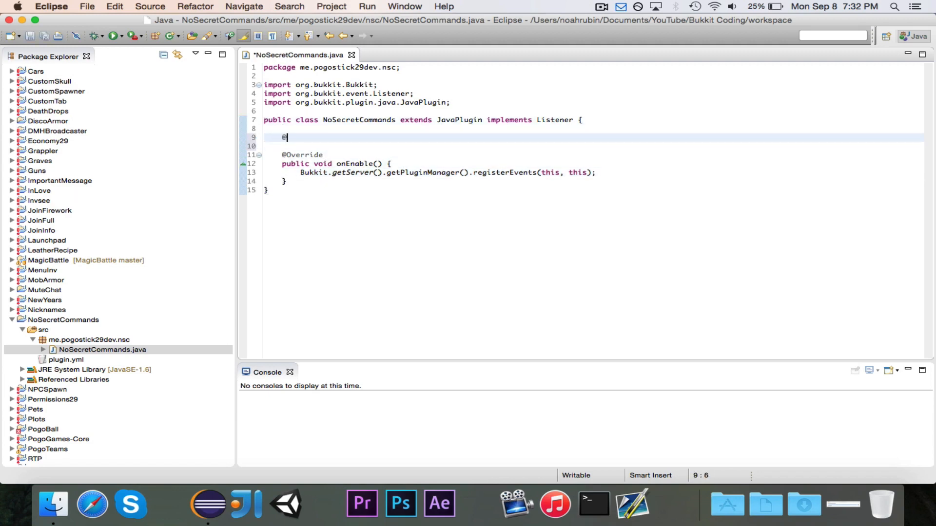
pyautogui.write('EventHandler')
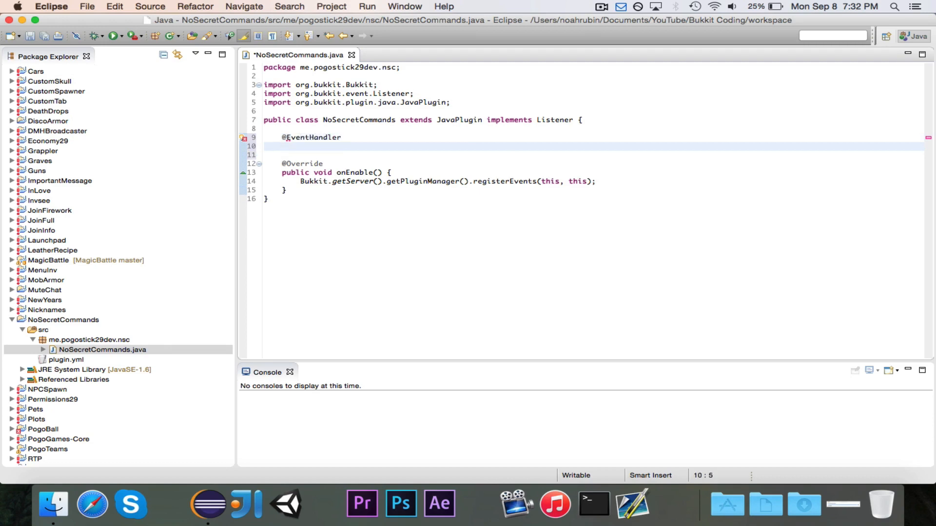
pyautogui.write('public void')
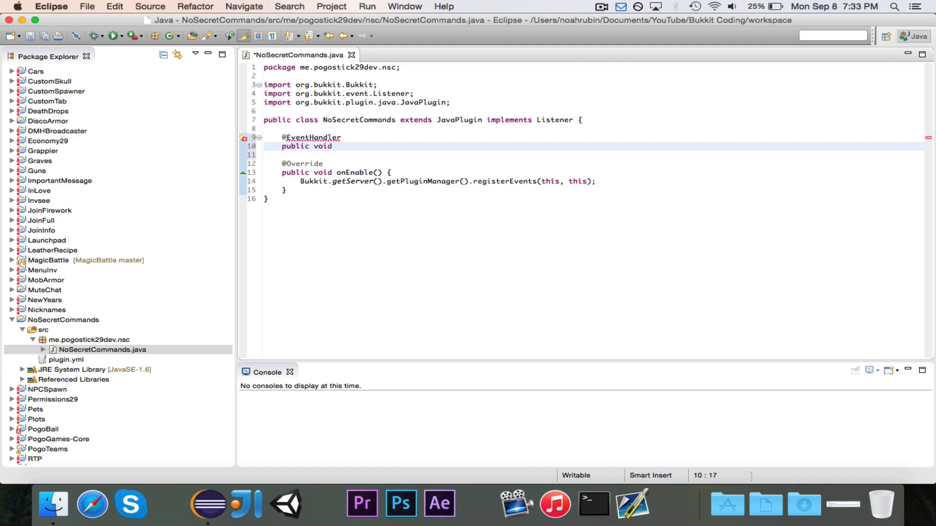
pyautogui.write('onPlayer')
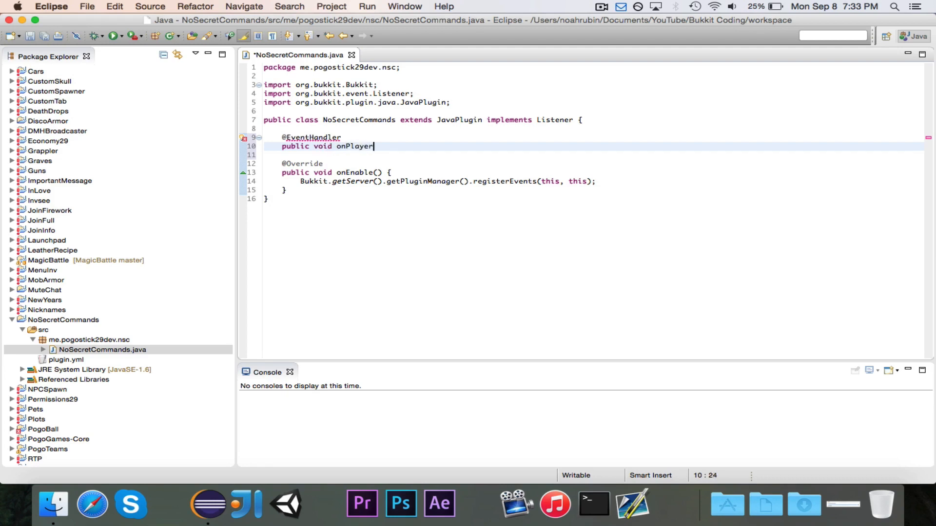
pyautogui.write('Command()')
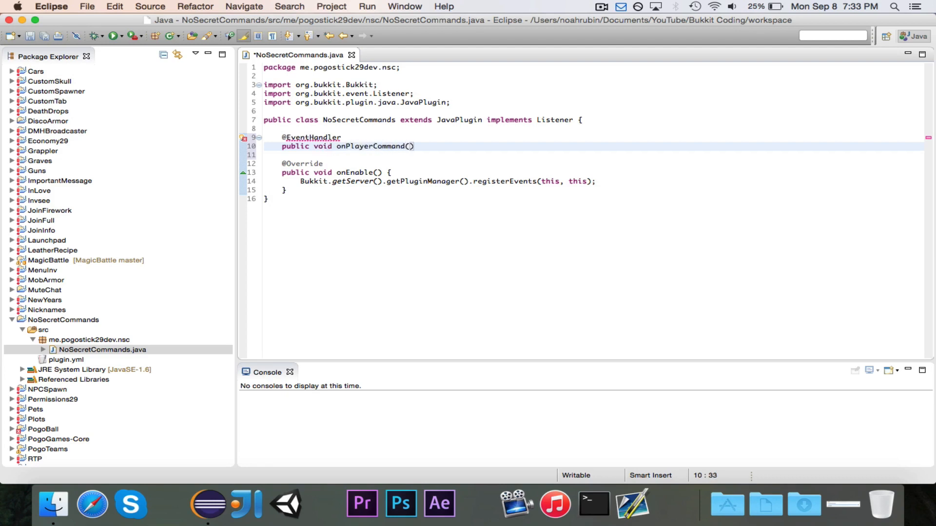
pyautogui.write('PlayerCommandPreProcessEvent e')
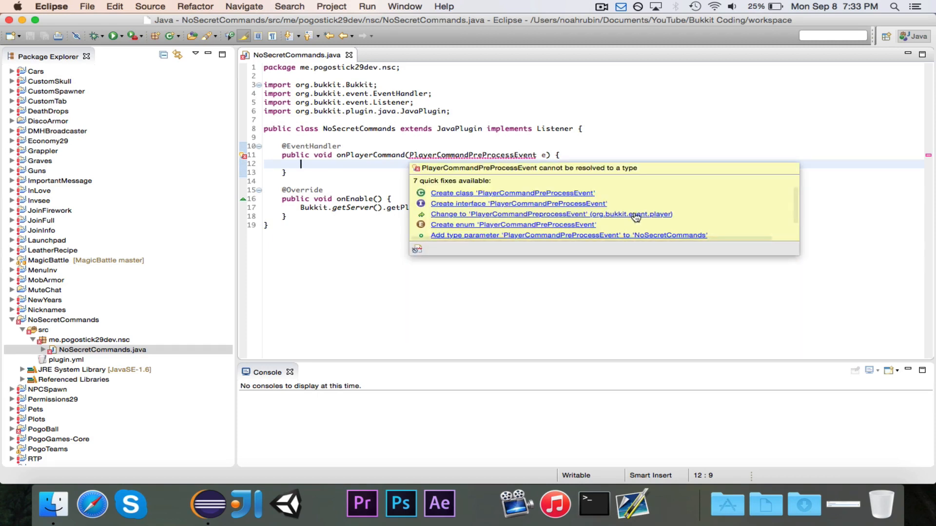
pyautogui.click(552, 214)
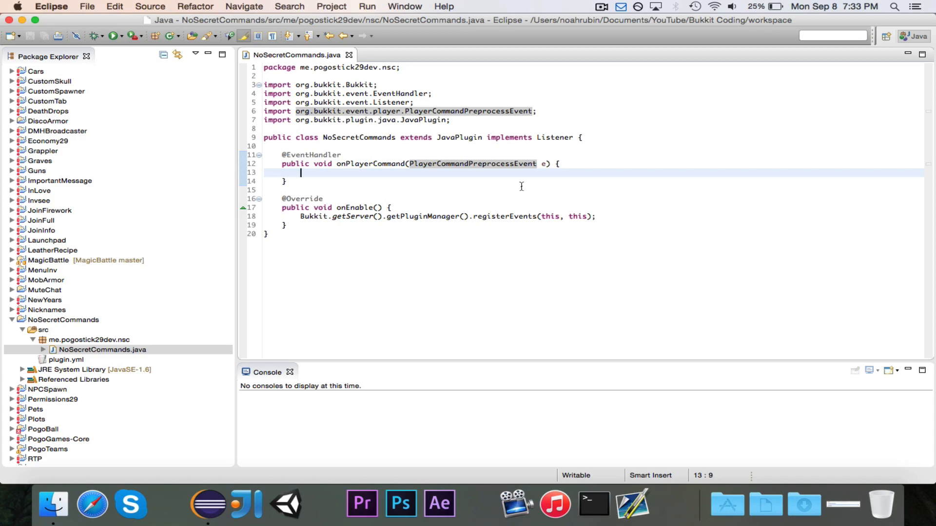
# Start an e. expression in onPlayerCommand and browse the event's method proposals without inserting one.
pyautogui.write('e.')
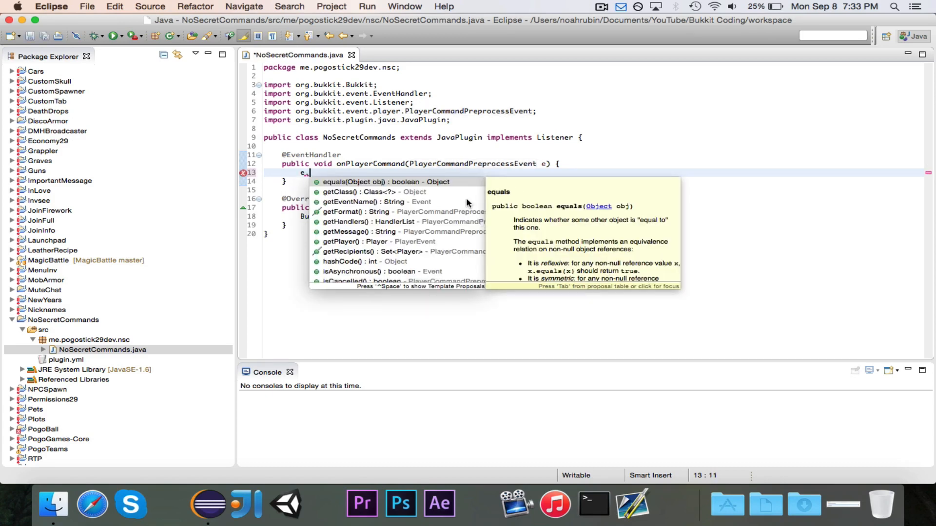
pyautogui.moveTo(388, 228)
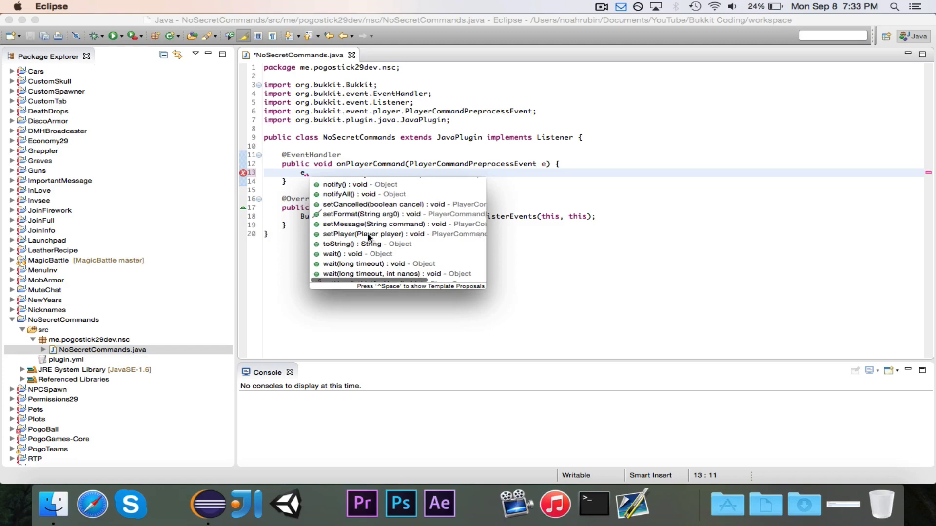
pyautogui.moveTo(366, 233)
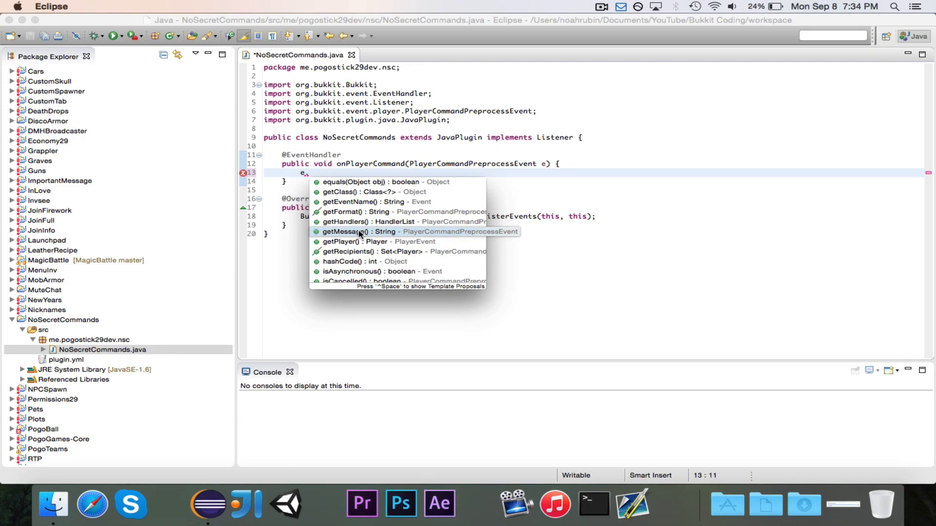
pyautogui.moveTo(363, 240)
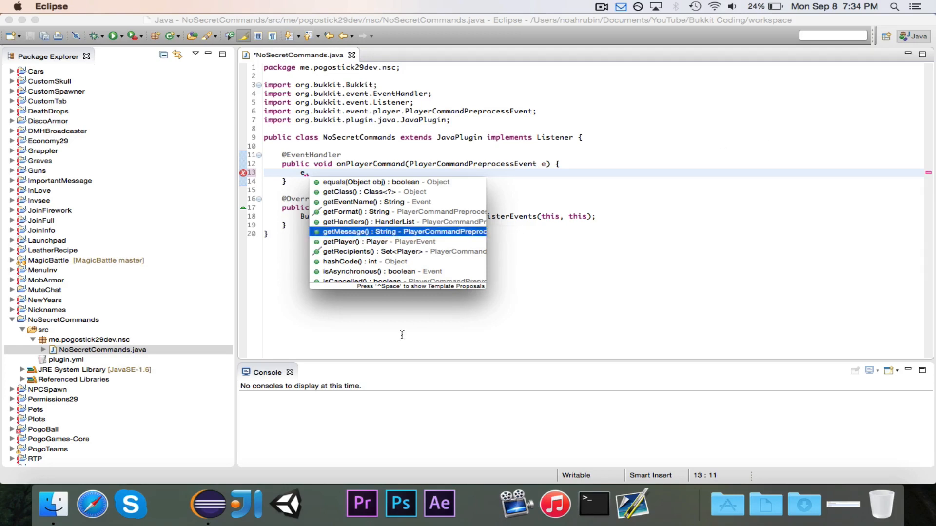
pyautogui.moveTo(581, 225)
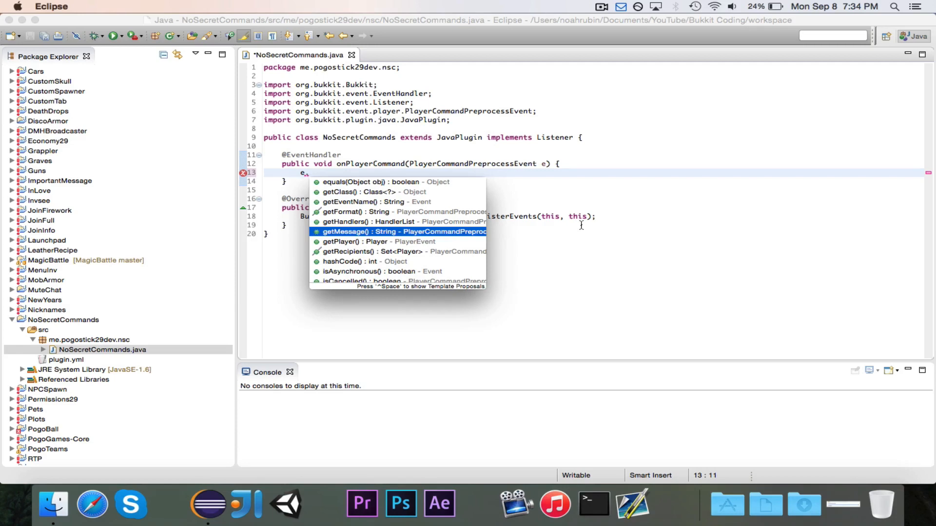
pyautogui.moveTo(424, 252)
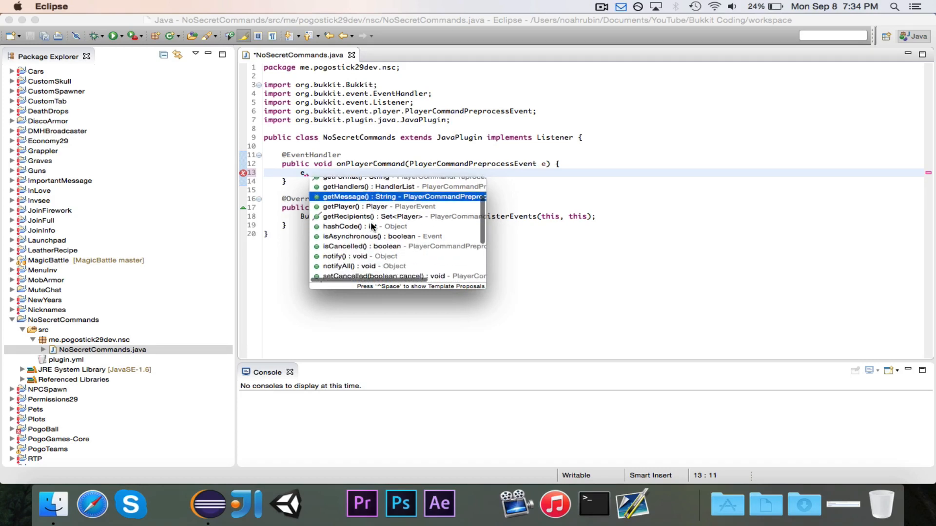
pyautogui.press('Down')
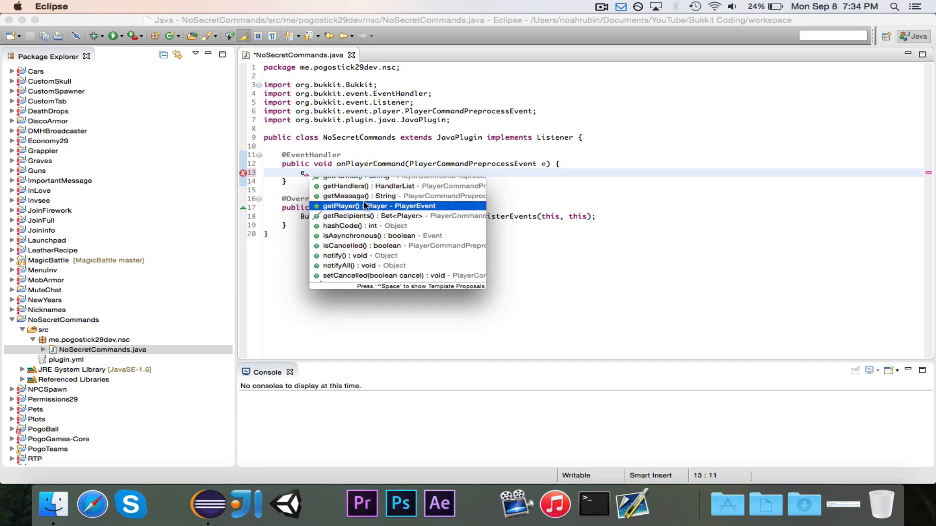
pyautogui.scroll(-3)
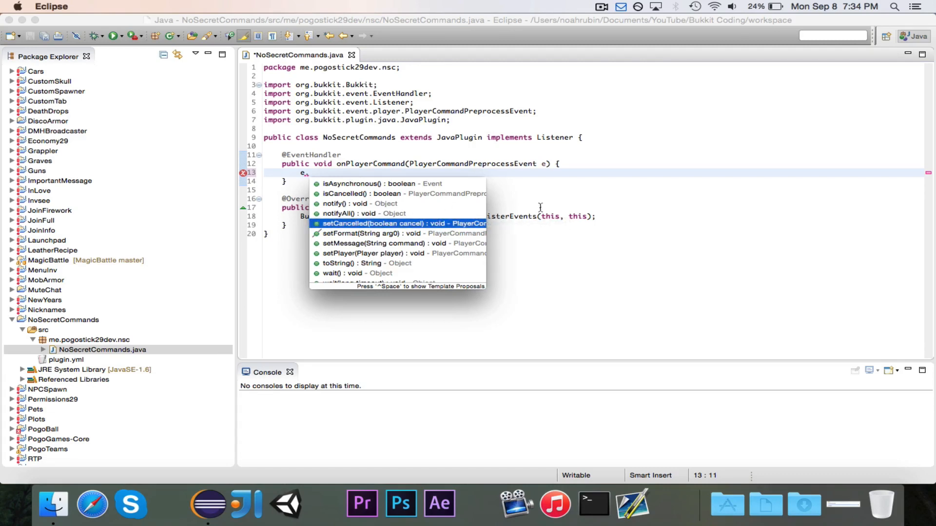
pyautogui.press('Escape')
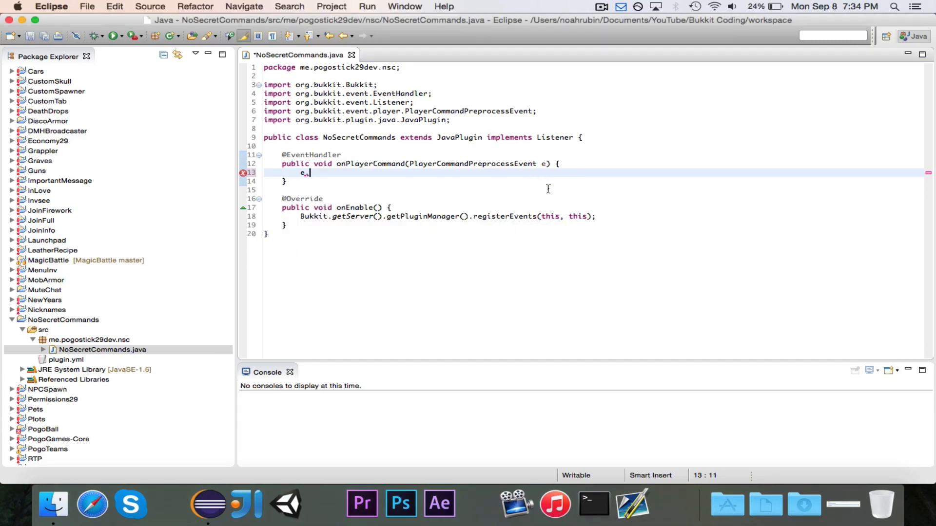
# Add an if (e.getPlayer().isOp()) { return; } early exit at the top of the handler.
pyautogui.press('Backspace')
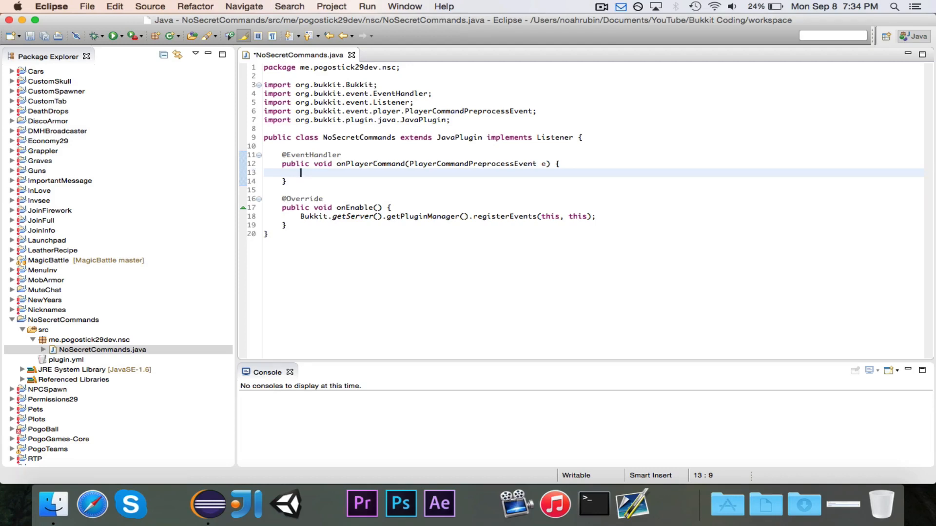
pyautogui.write('if (e)')
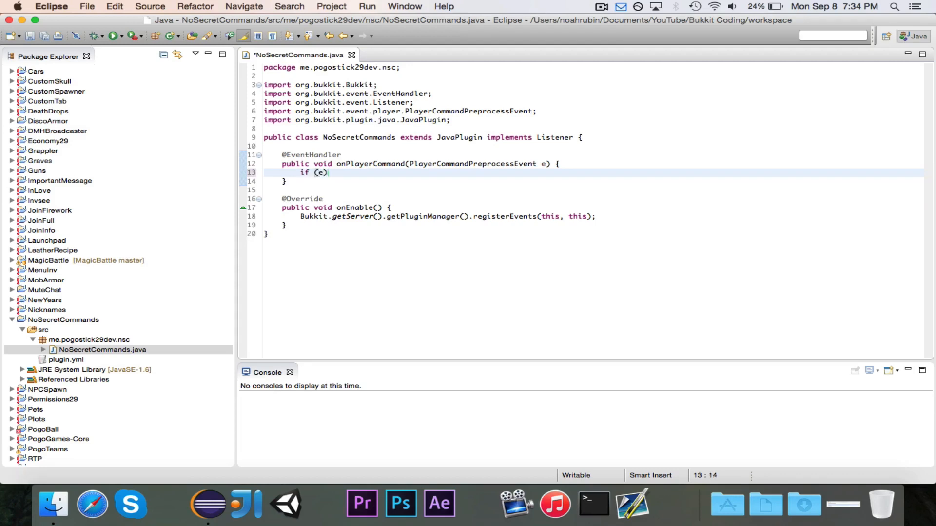
pyautogui.write('.getPlayer().)')
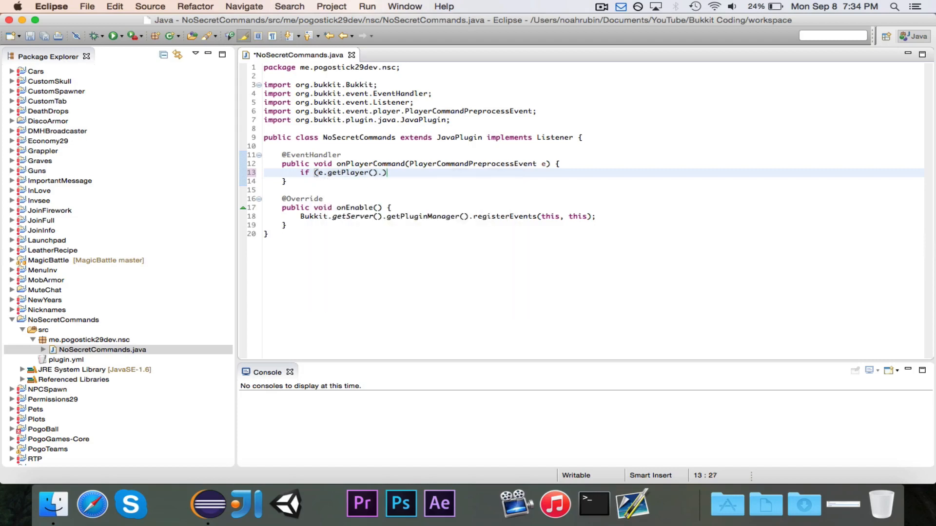
pyautogui.write('isOp(')
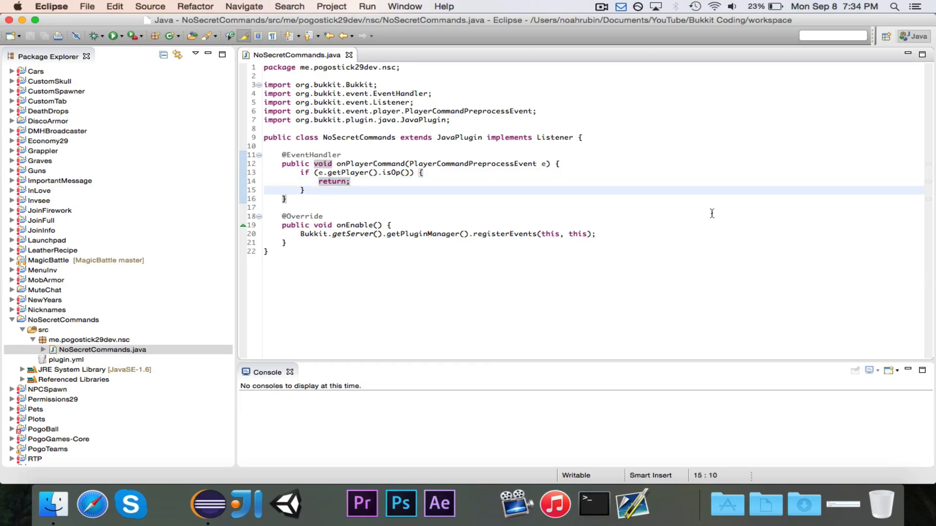
pyautogui.press('enter')
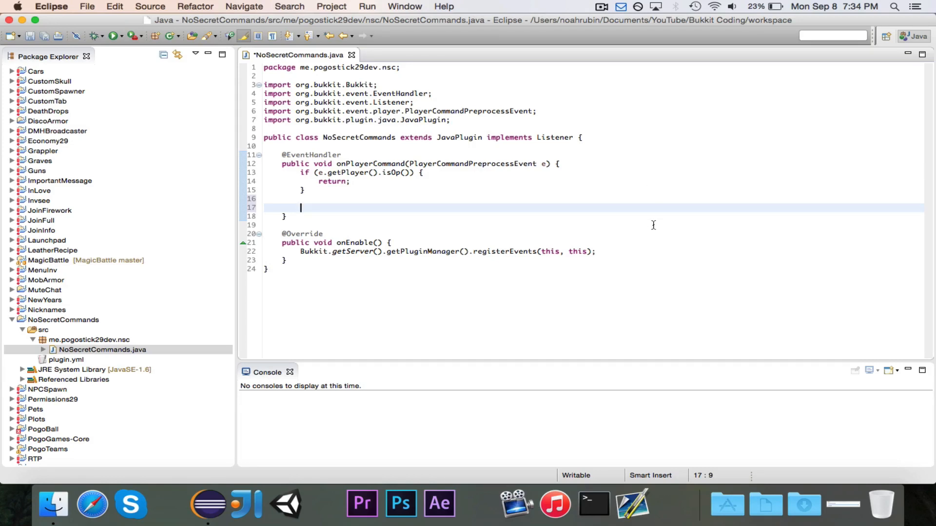
# Add an if checking e.getMessage().startsWith "/?", "/pl" or "/plugins".
pyautogui.write('if (e.getMessage().startsWith(arg0')
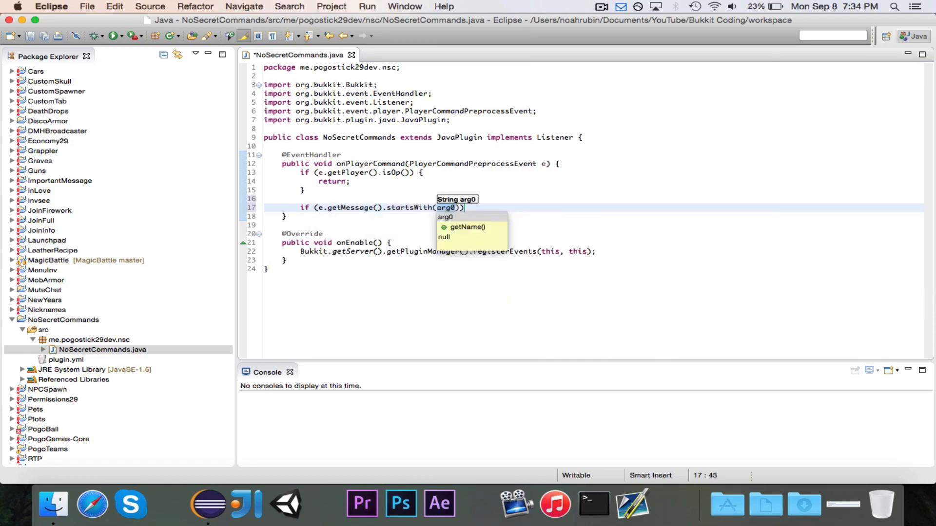
pyautogui.write('"/?"')
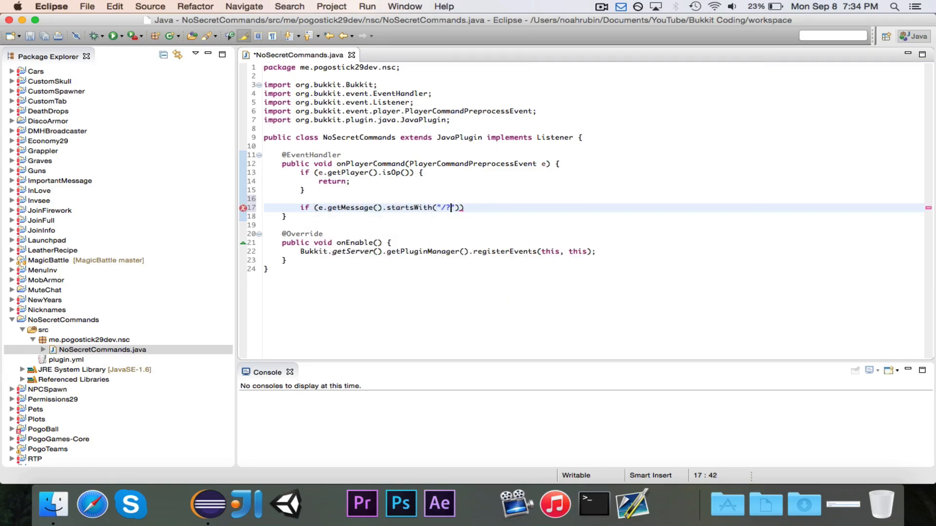
pyautogui.write('|| e.gt')
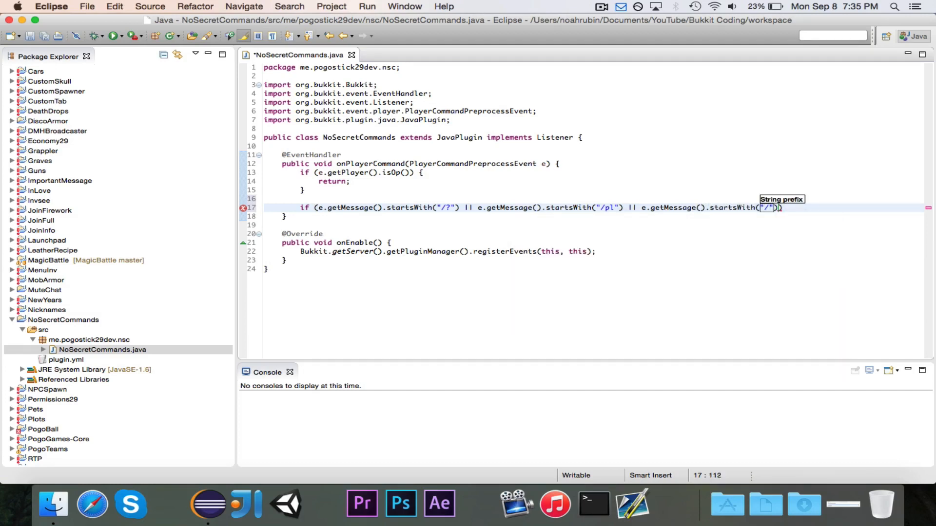
pyautogui.write('plugins')
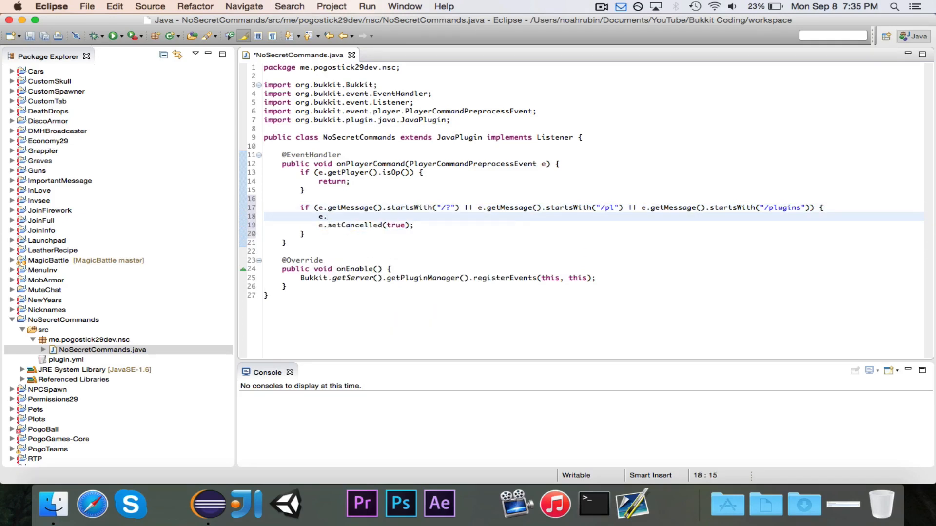
# Inside it, send the player a ChatColor.RED message and cancel the event.
pyautogui.write('getPlayer().sendMessage(Chat);')
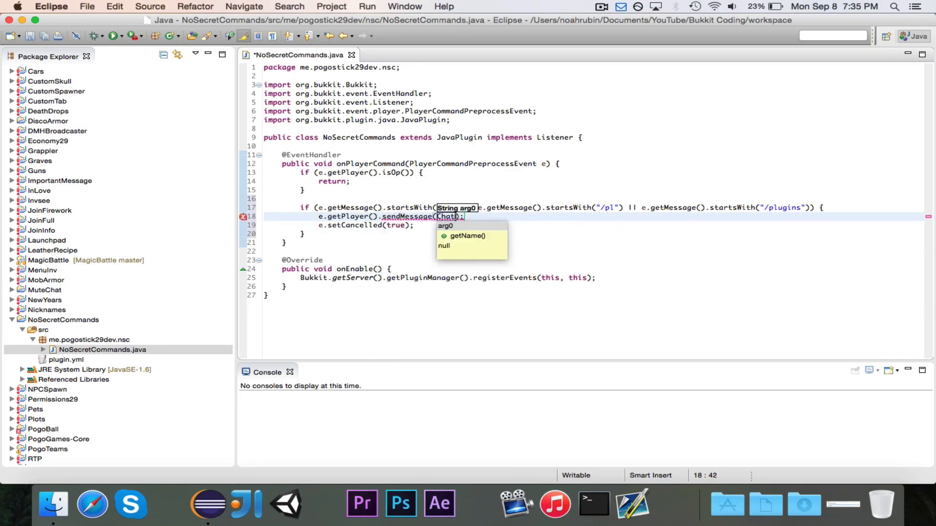
pyautogui.write('ChatColor.RED +')
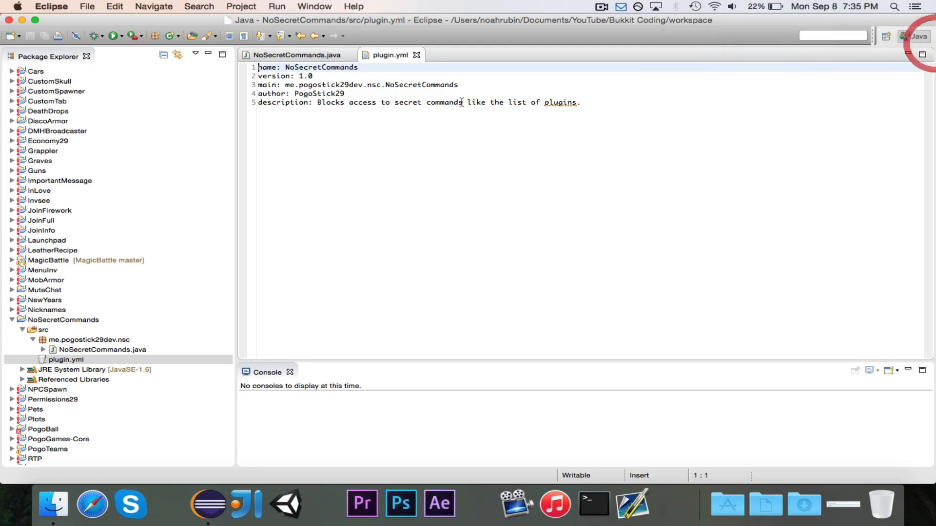
# Return from plugin.yml to NoSecretCommands.java showing the "You may not run this command." message.
pyautogui.click(296, 54)
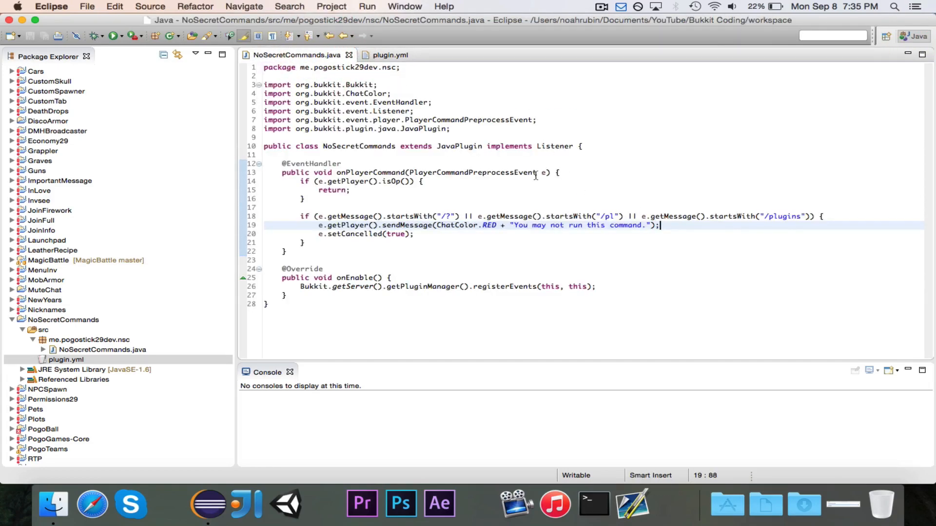
pyautogui.click(557, 173)
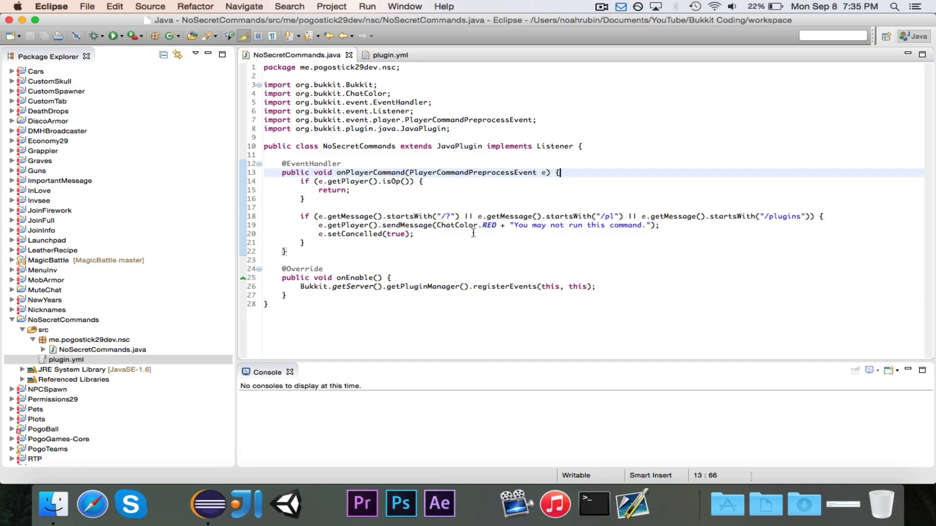
# Export the NoSecretCommands project as a JAR into the Testing Server plugins folder.
pyautogui.rightClick(63, 320)
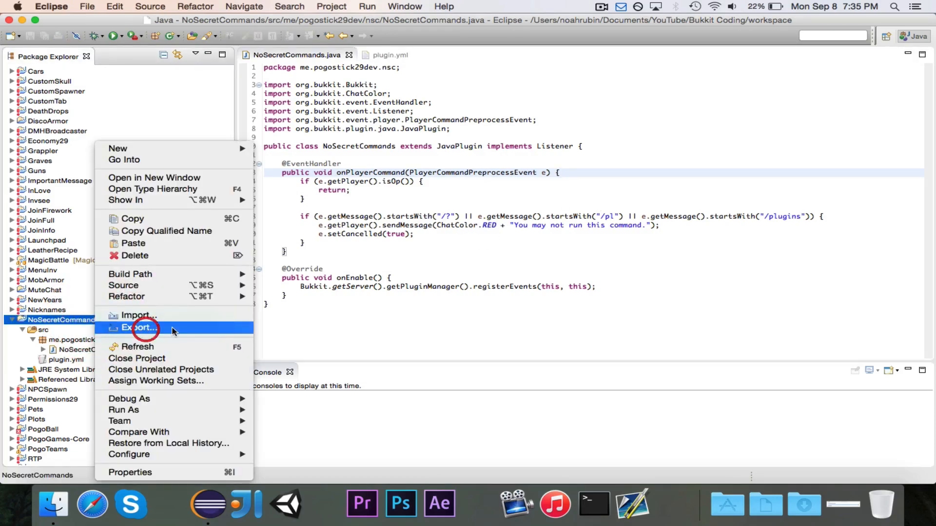
pyautogui.click(140, 328)
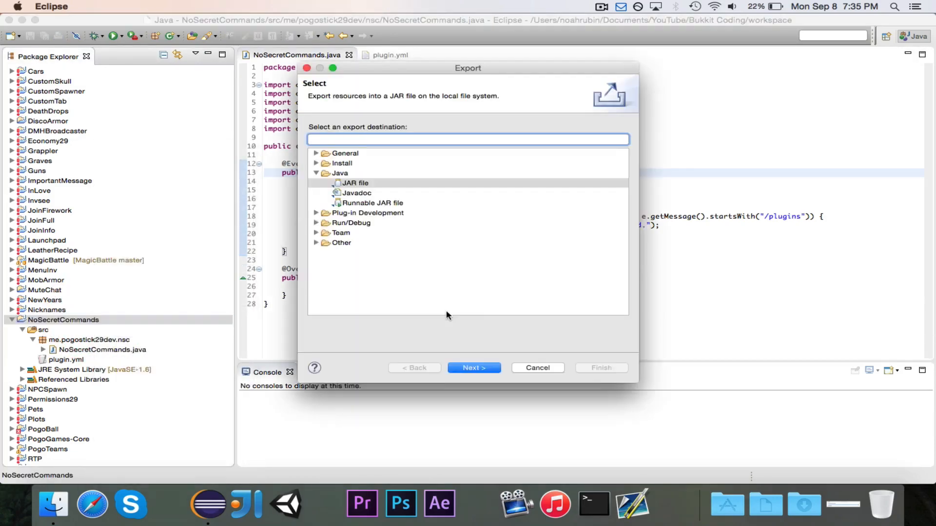
pyautogui.click(474, 367)
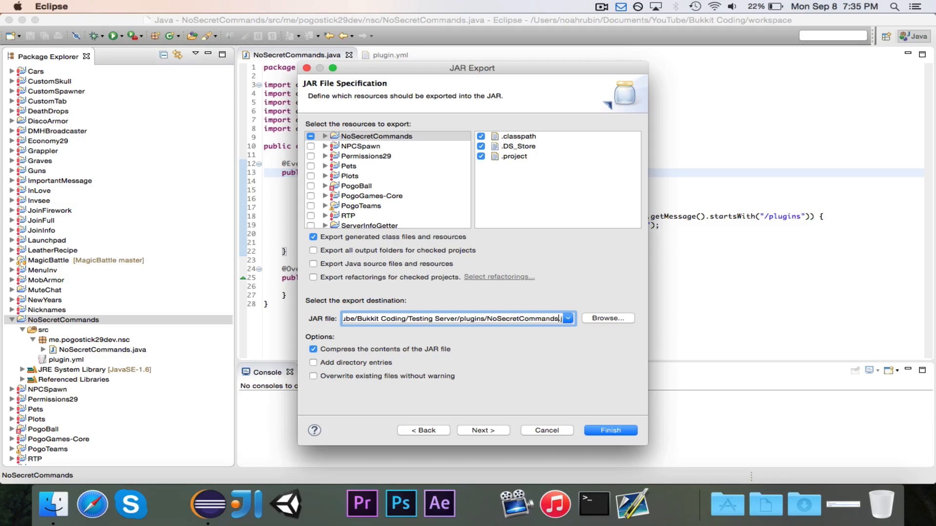
pyautogui.click(610, 430)
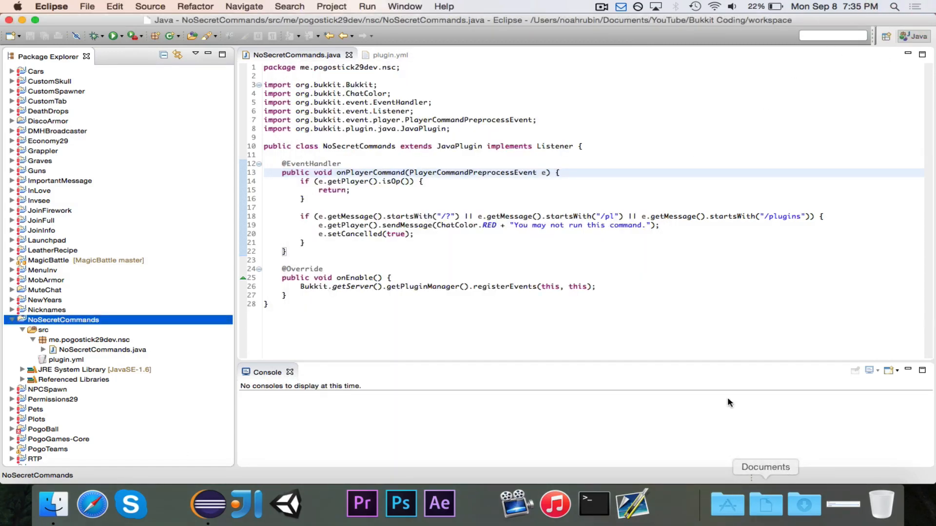
# Run the test server's start script from Documents in Terminal and start the Minecraft Launcher.
pyautogui.click(766, 504)
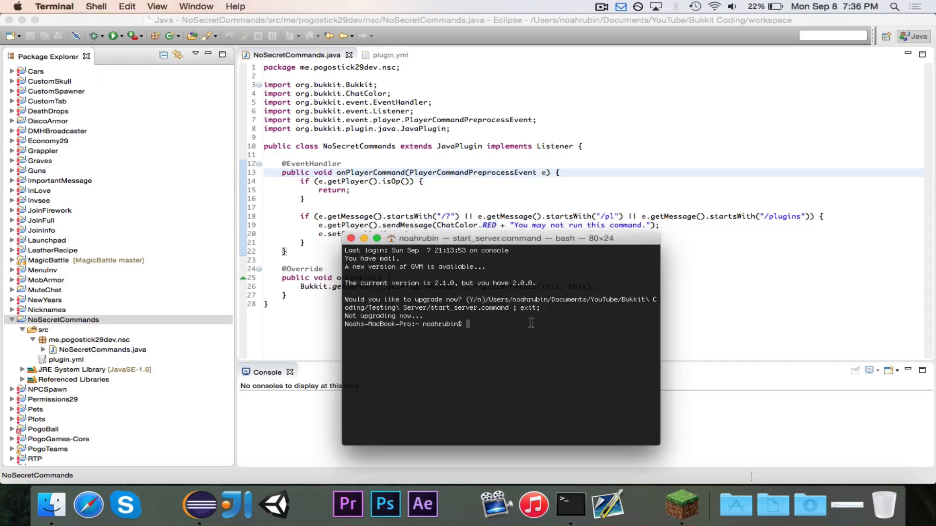
pyautogui.moveTo(503, 318)
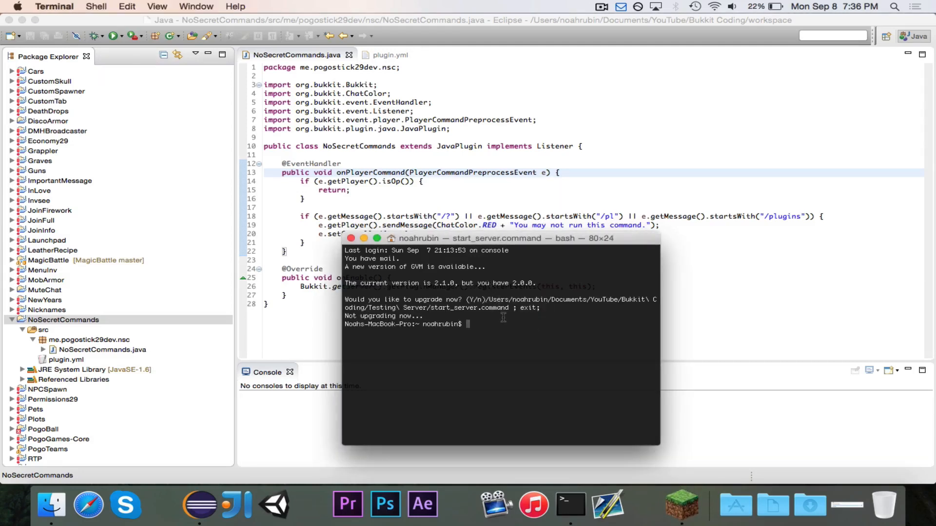
pyautogui.write('sudo nano config')
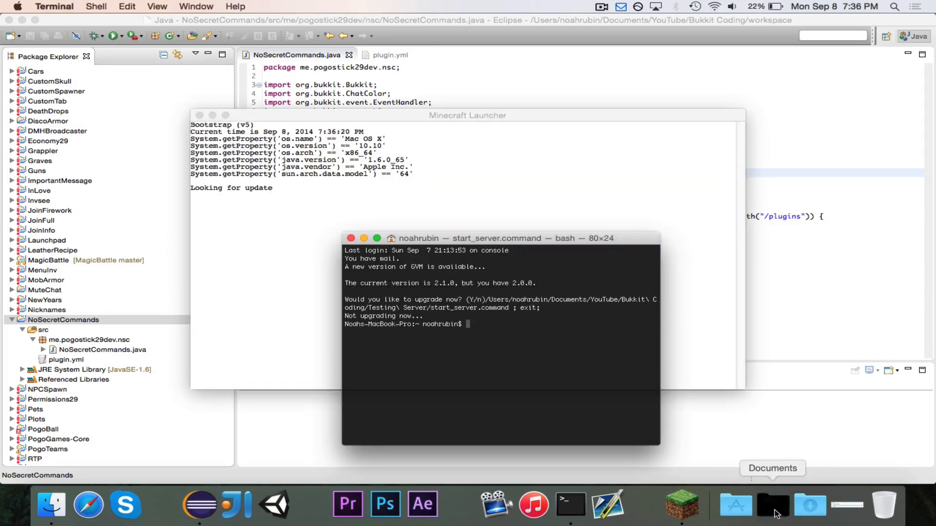
# Set the launcher profile to Minecraft 1.7.10, launch the game and go to Multiplayer.
pyautogui.click(772, 504)
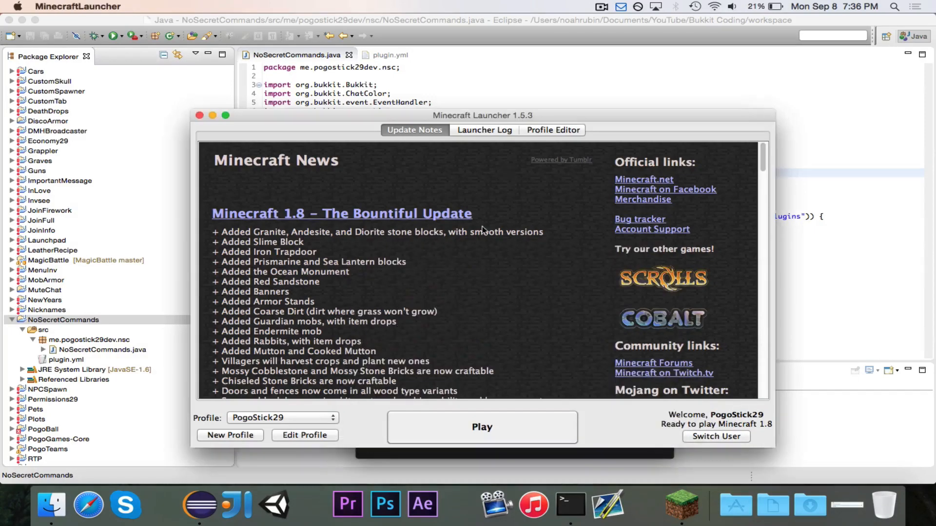
pyautogui.click(304, 435)
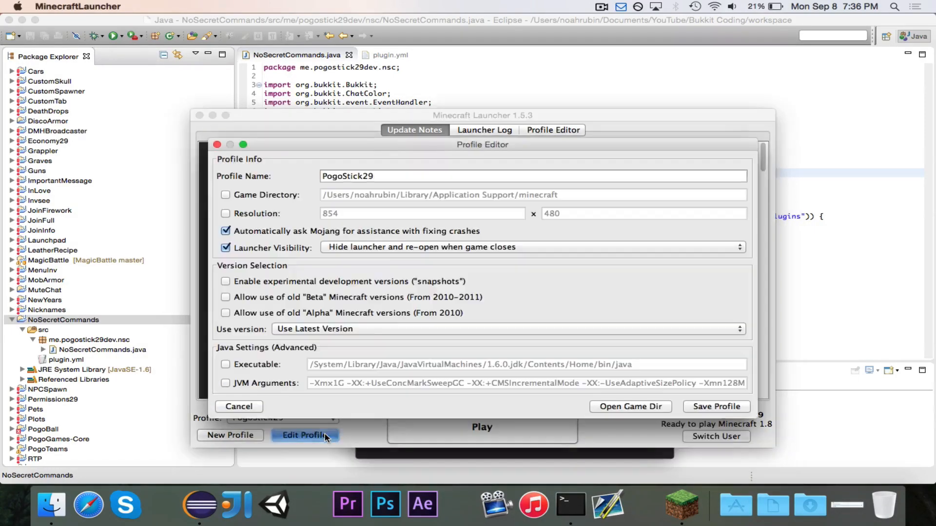
pyautogui.click(531, 328)
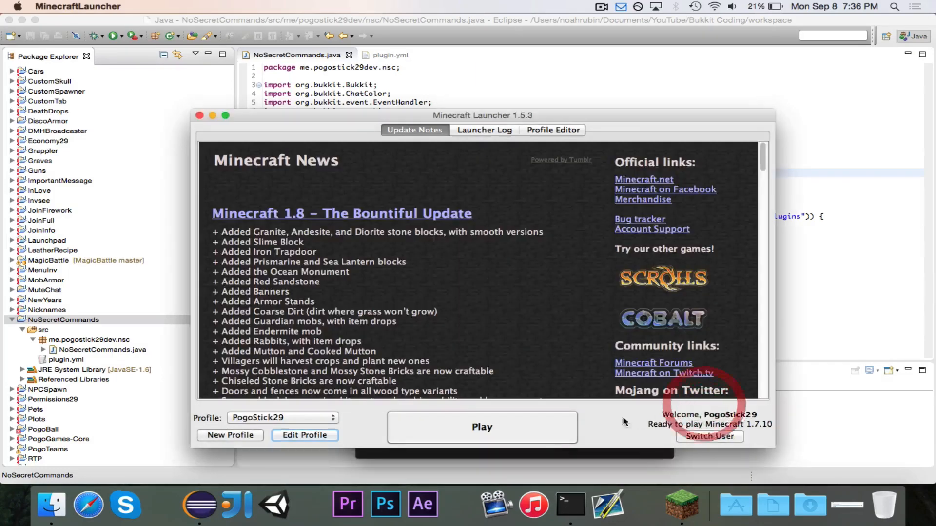
pyautogui.click(480, 427)
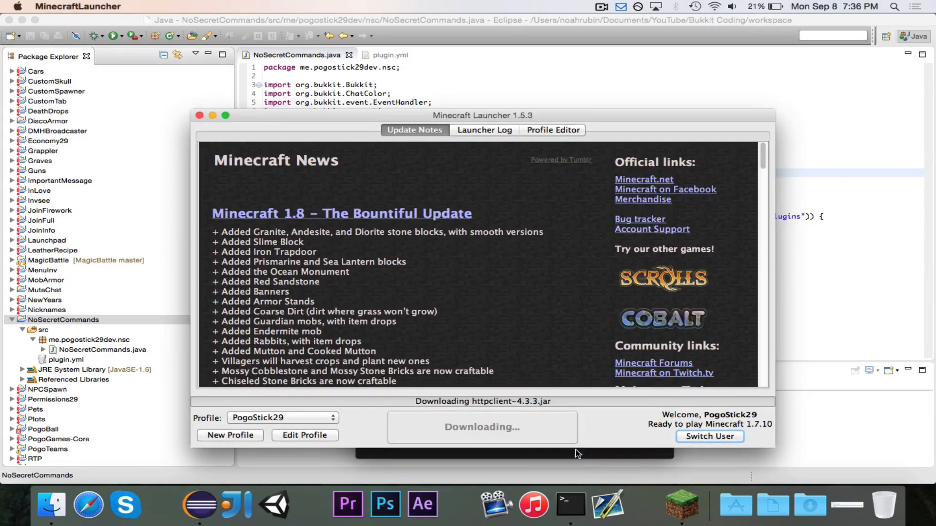
pyautogui.click(571, 504)
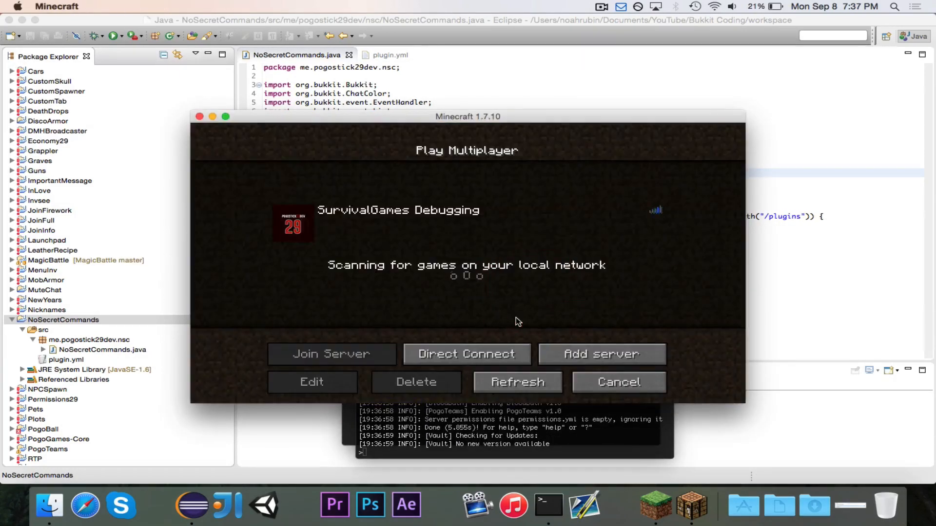
# Direct Connect to the test server's address; the game crashes with an IndexOutOfBoundsException.
pyautogui.click(466, 354)
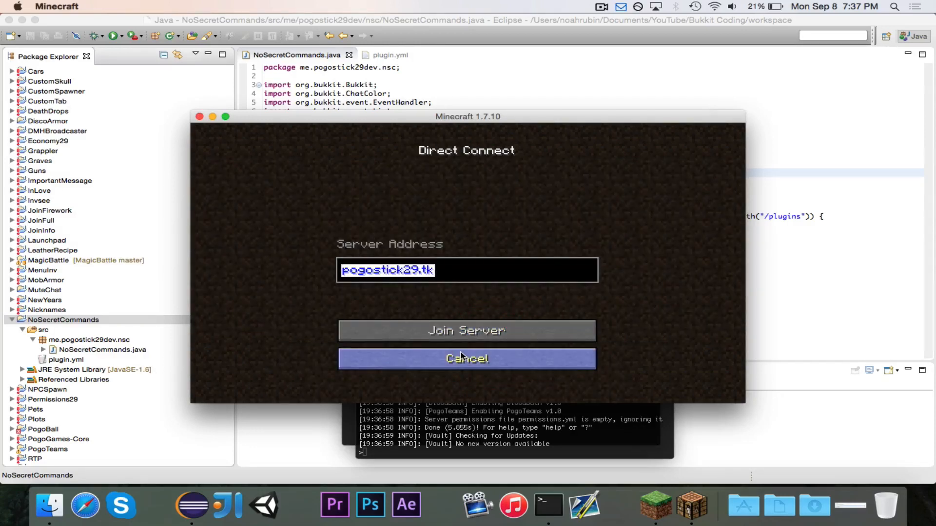
pyautogui.click(466, 330)
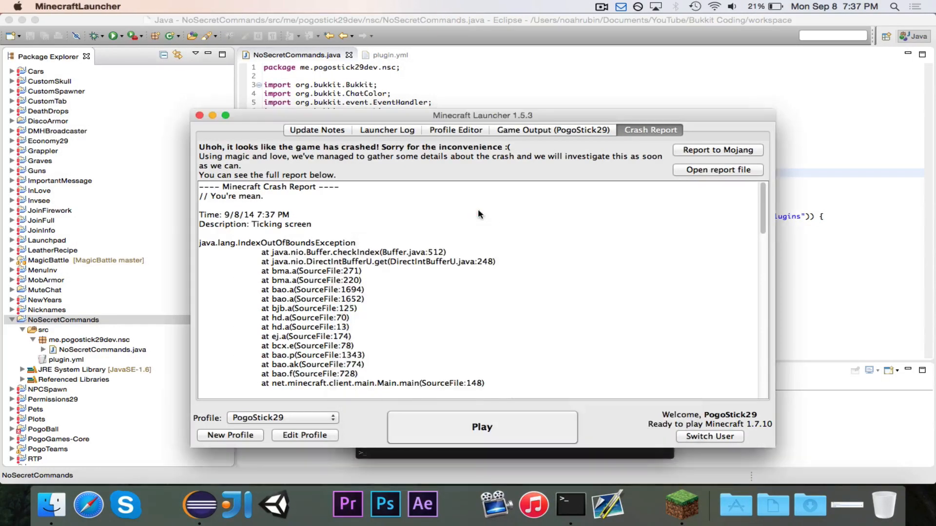
pyautogui.moveTo(577, 376)
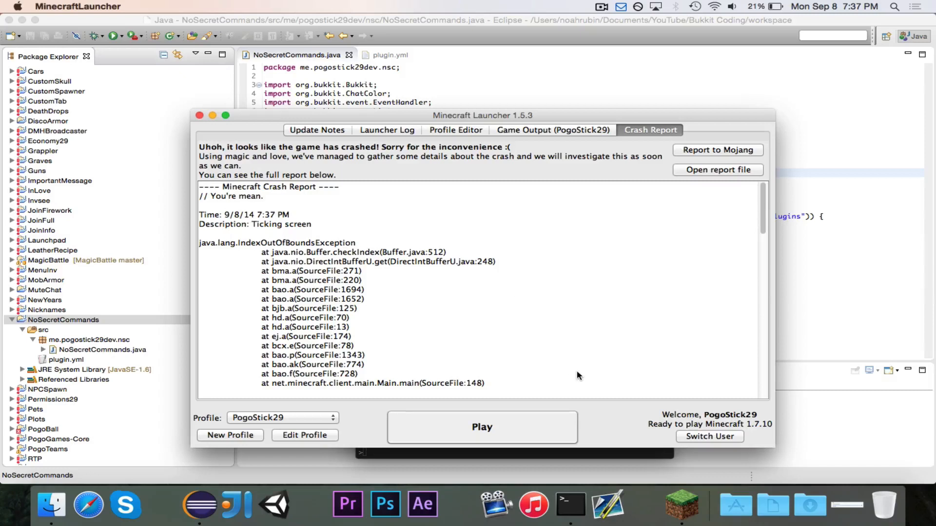
# Relaunch the game, head to Multiplayer to rejoin, and return to the launcher's new crash report.
pyautogui.click(568, 504)
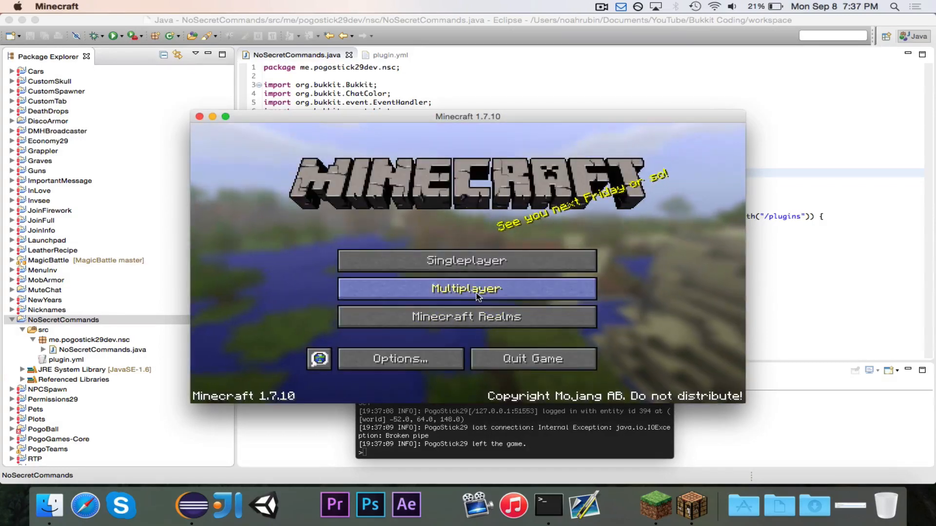
pyautogui.click(466, 288)
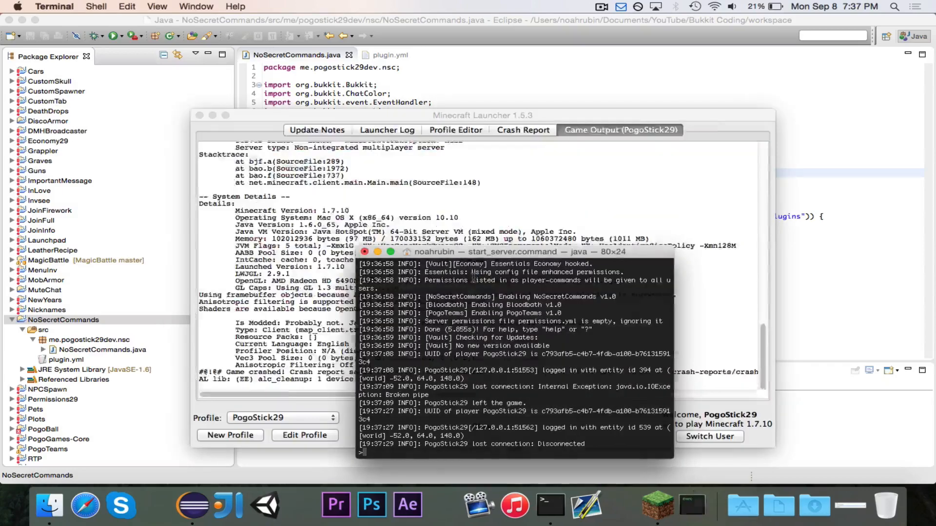
pyautogui.click(685, 129)
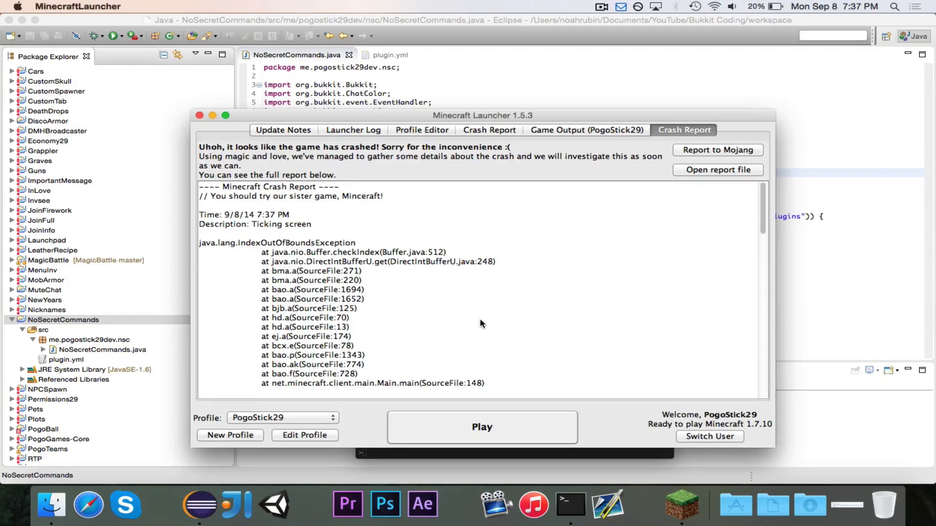
pyautogui.moveTo(567, 216)
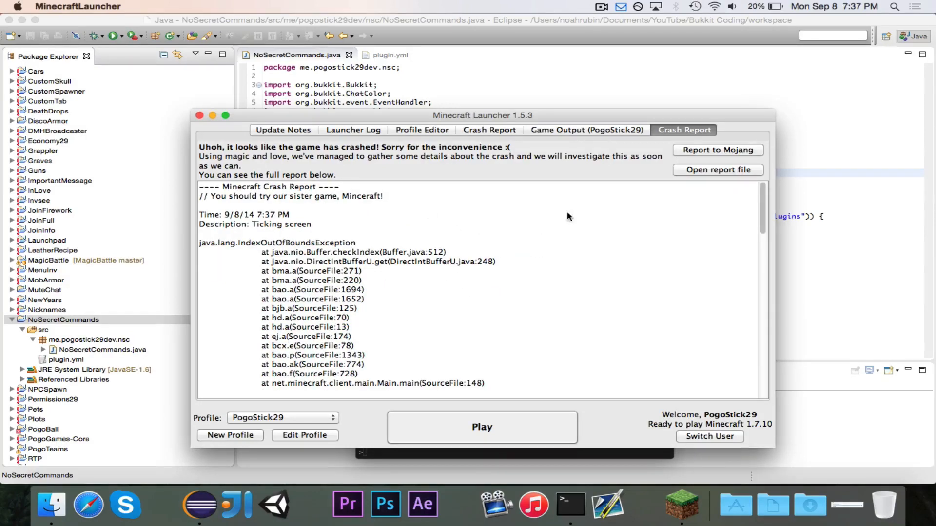
# Review the crash reports, launcher log and update notes for the 1.7.9 profile.
pyautogui.click(601, 7)
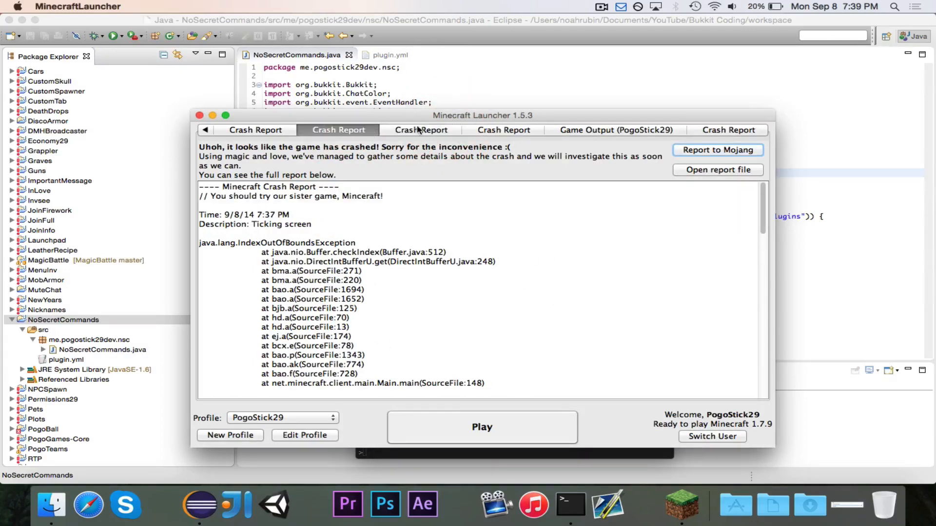
pyautogui.click(727, 130)
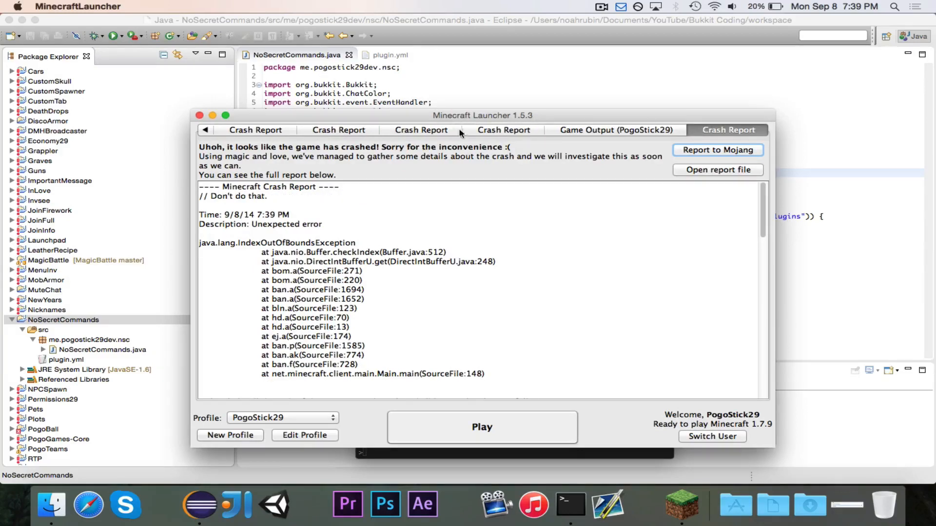
pyautogui.click(338, 129)
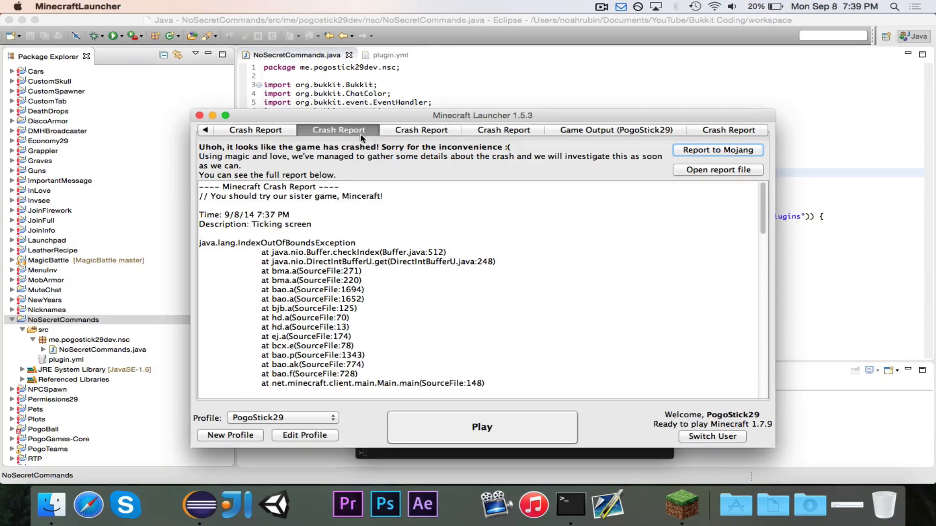
pyautogui.click(206, 129)
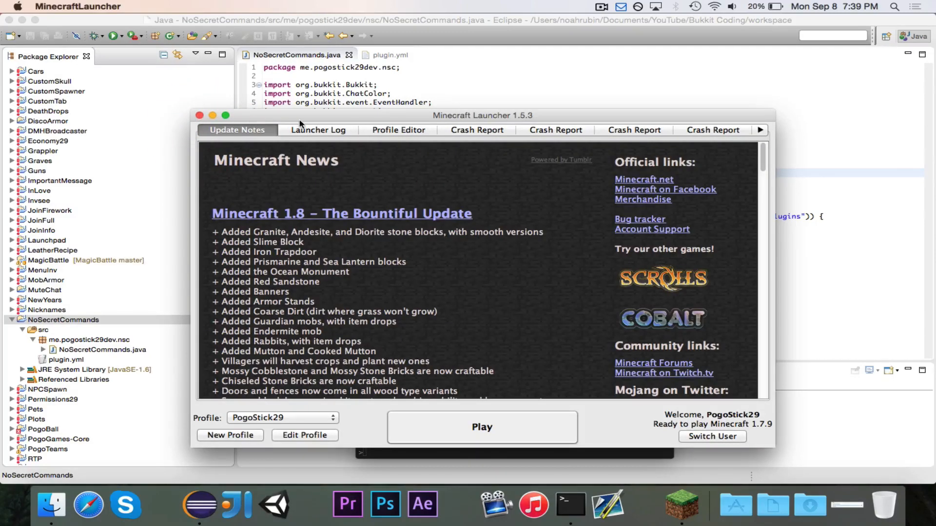
pyautogui.click(318, 130)
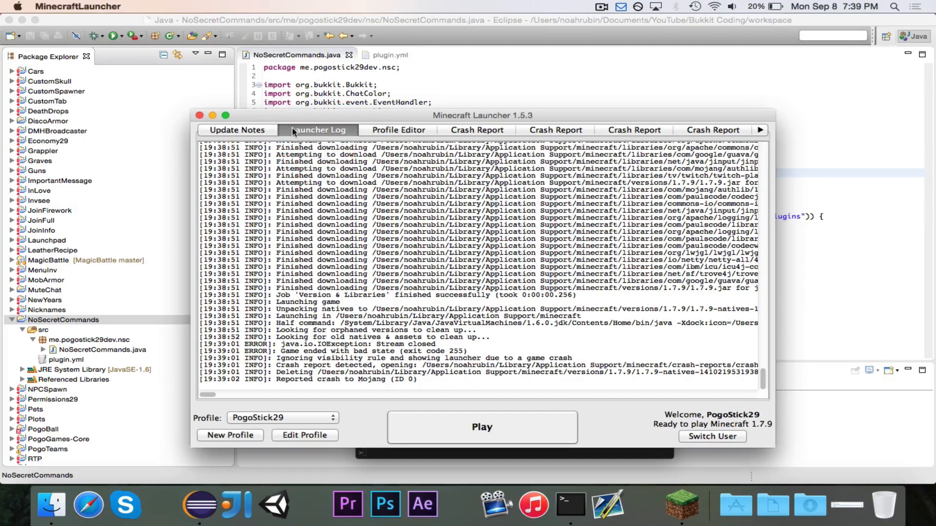
pyautogui.click(236, 129)
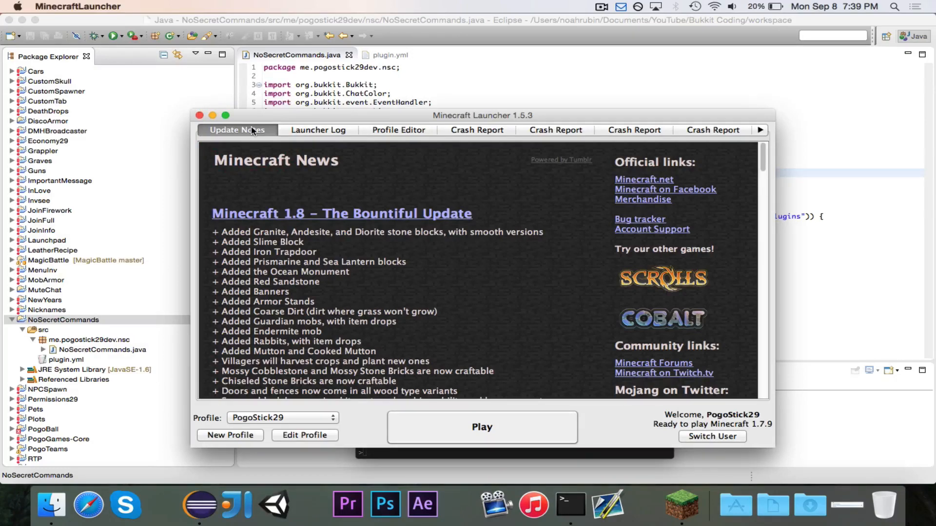
pyautogui.scroll(-3)
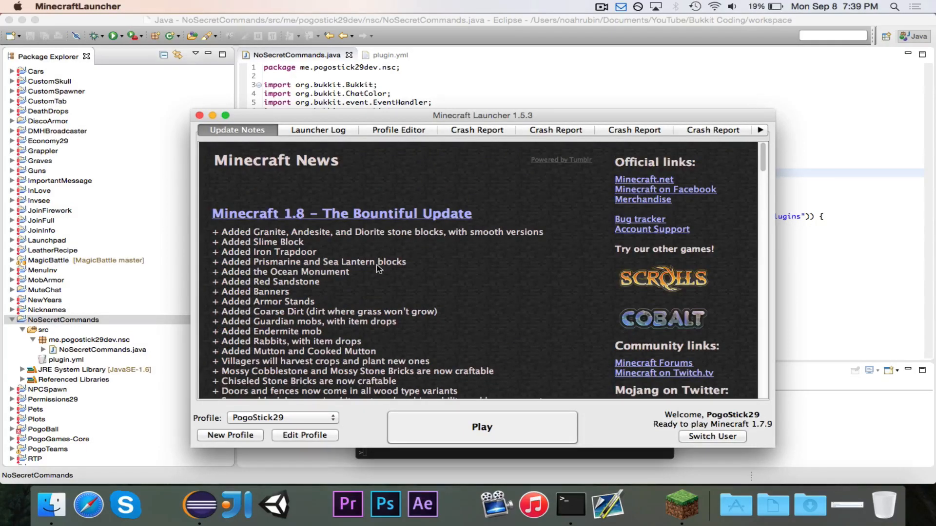
pyautogui.click(398, 130)
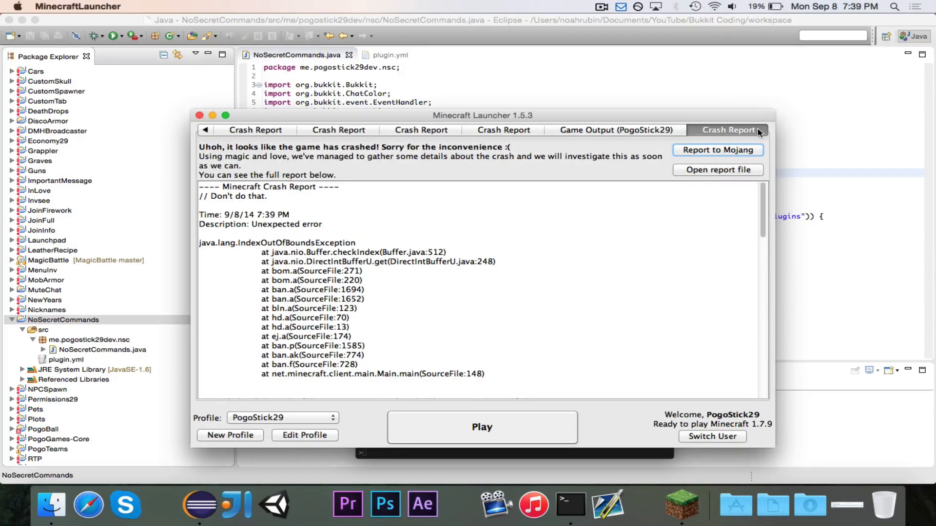
# Launch Minecraft 1.7.9 again from the launcher.
pyautogui.click(481, 427)
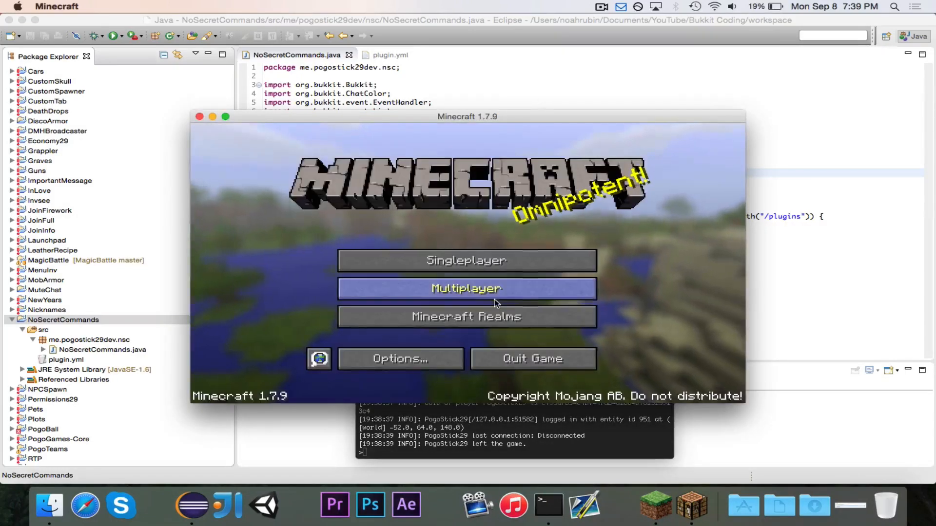
# Direct-connect to localhost from Multiplayer, crashing 1.7.9 into another ticking-screen report.
pyautogui.click(467, 289)
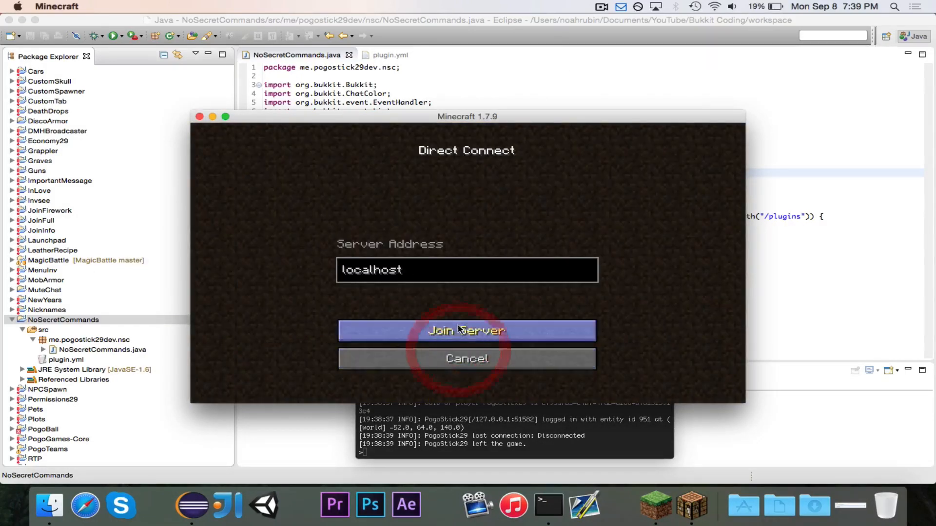
pyautogui.click(467, 330)
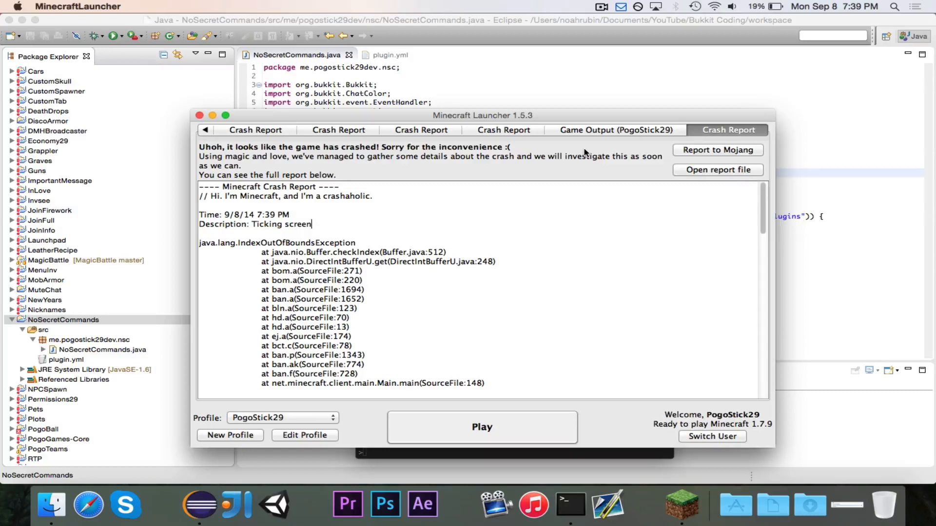
pyautogui.scroll(-3)
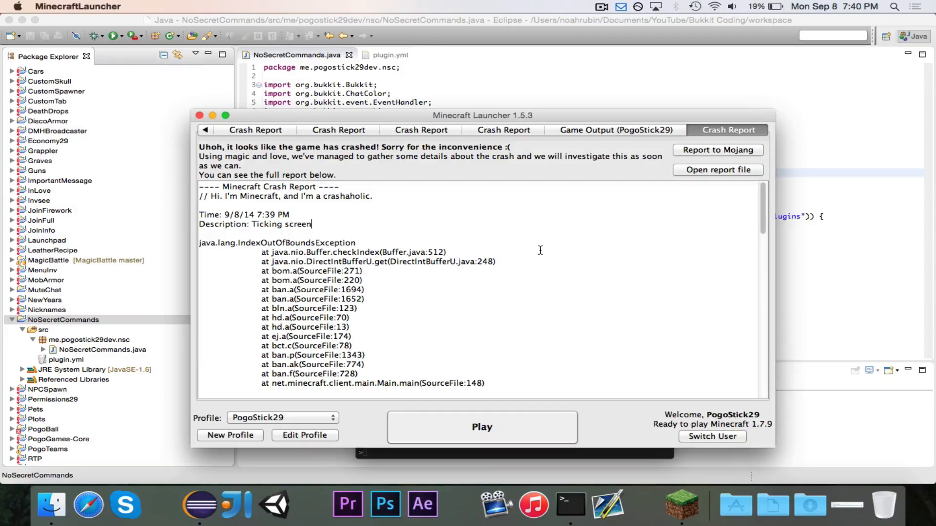
pyautogui.click(601, 6)
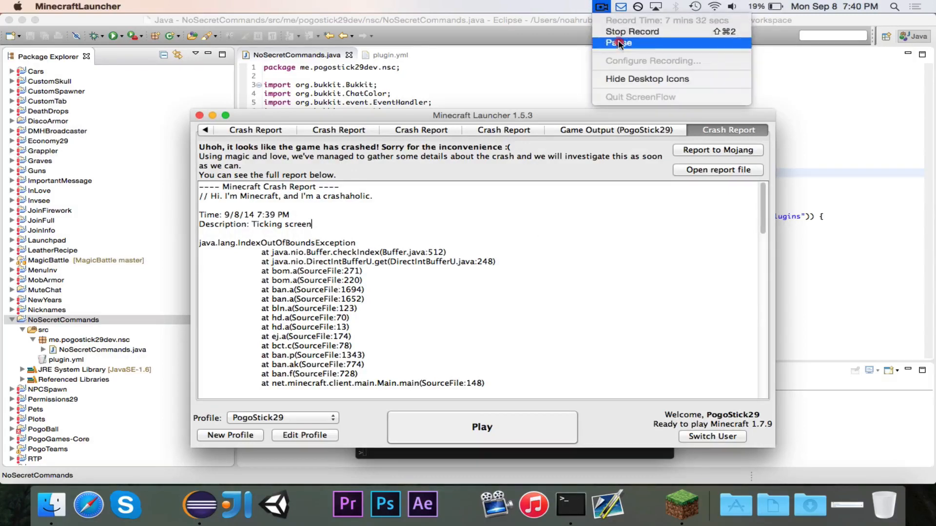